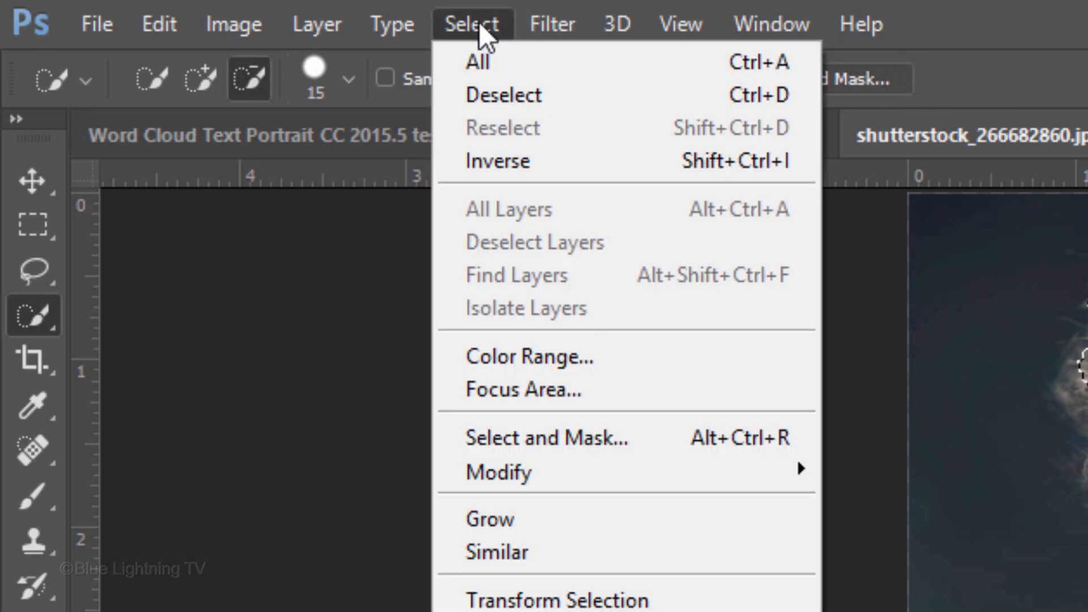
mouse_move(545, 438)
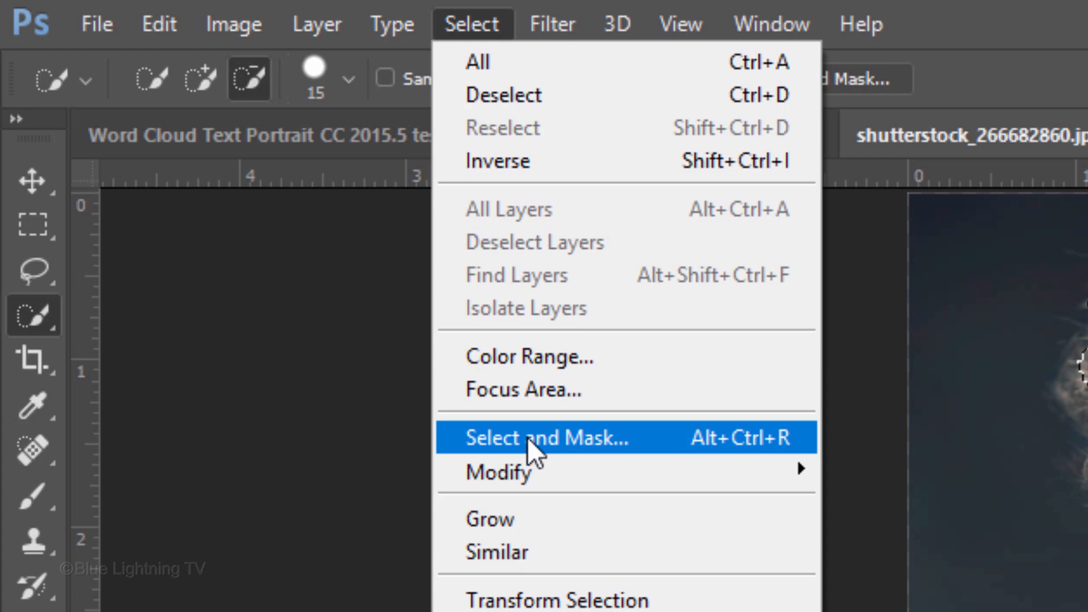
- Open Select and Mask to refine the portrait subject's selection
left_click(544, 438)
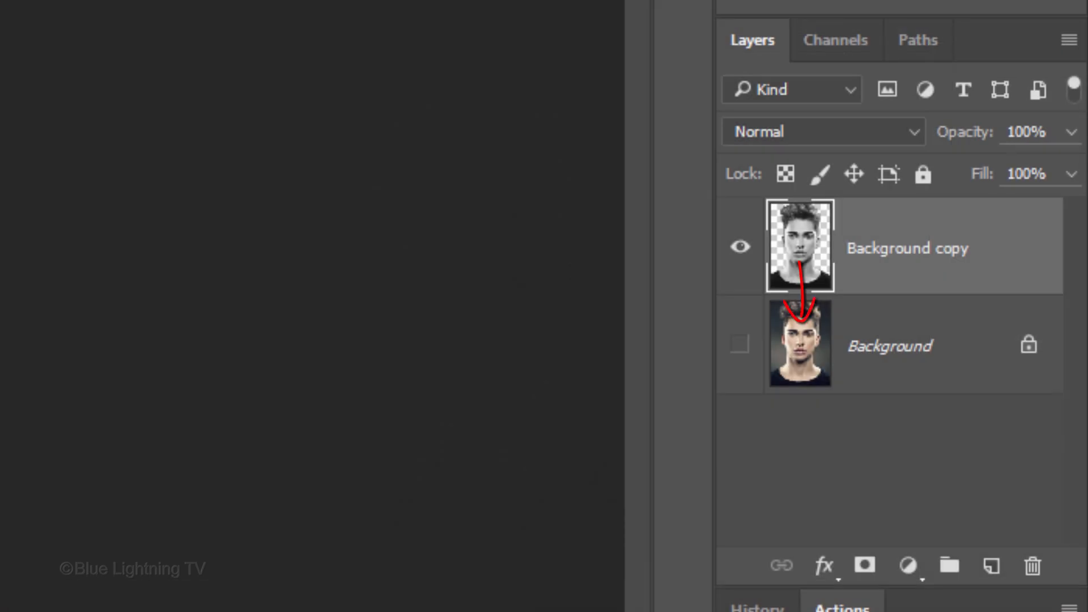
- Output the refined cut-out to a new Background copy layer, hiding the original
left_click(991, 566)
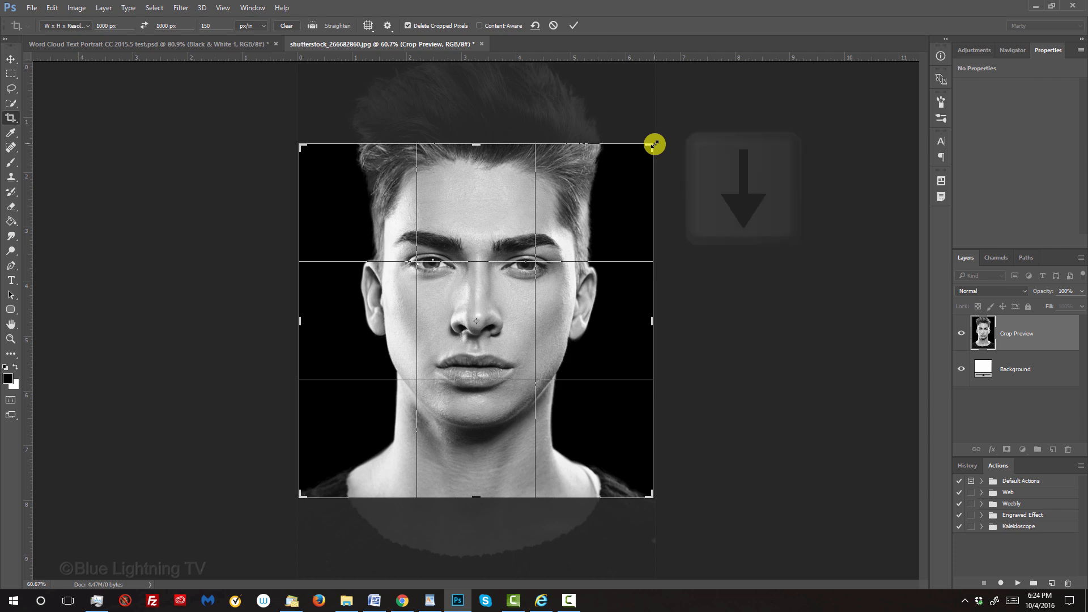
- Commit the 1000 x 1000 px, 150 px/in square crop around the face
left_click(573, 26)
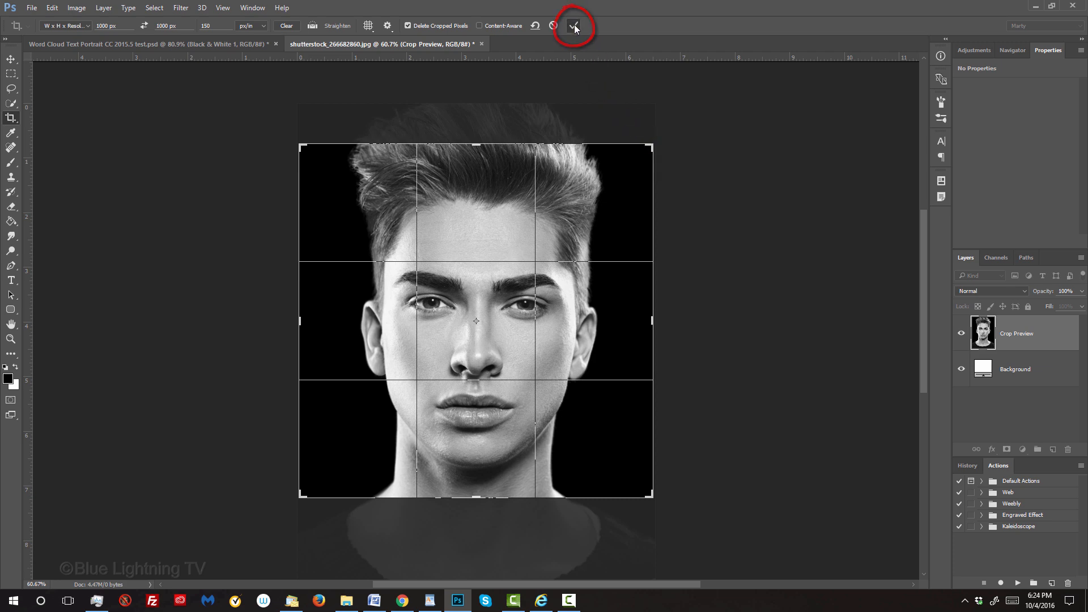
left_click(574, 26)
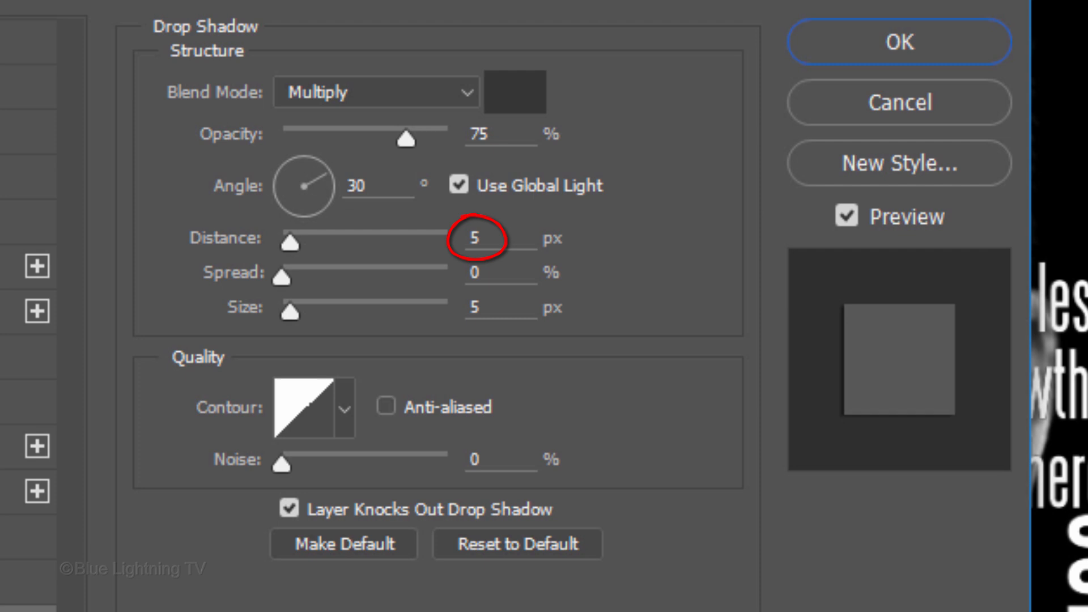
- Set the drop shadow to Multiply, 75% opacity, 30° angle, 5 px distance and size
left_click(898, 42)
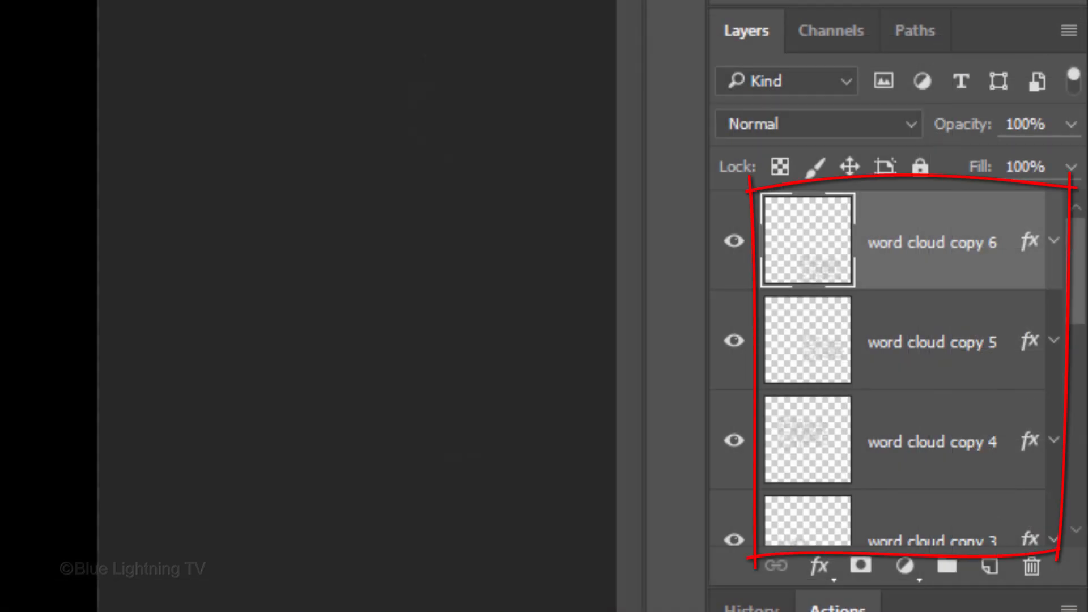
scroll("down", 3)
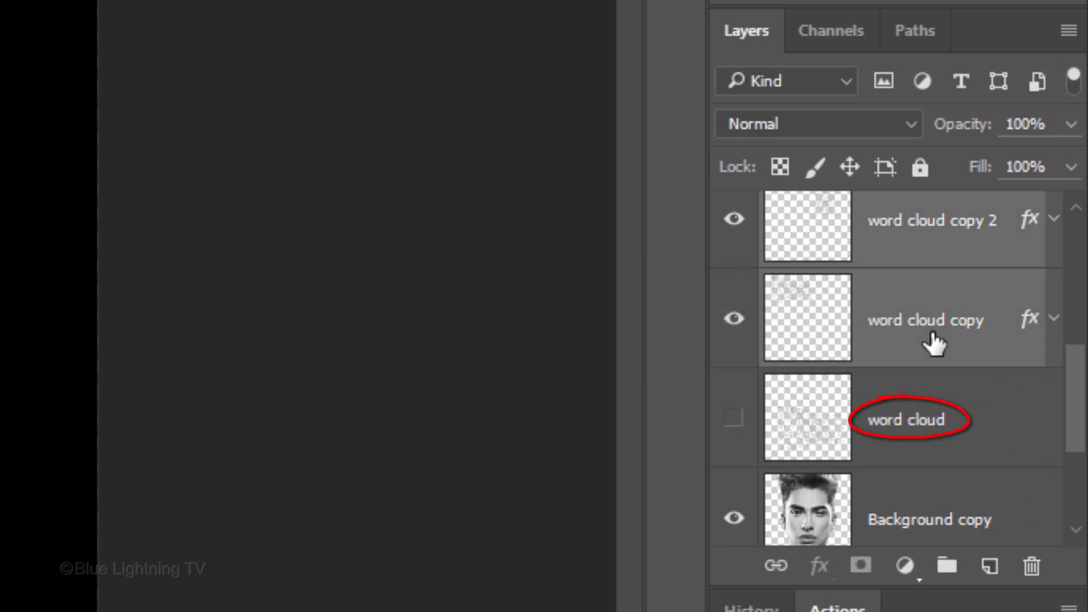